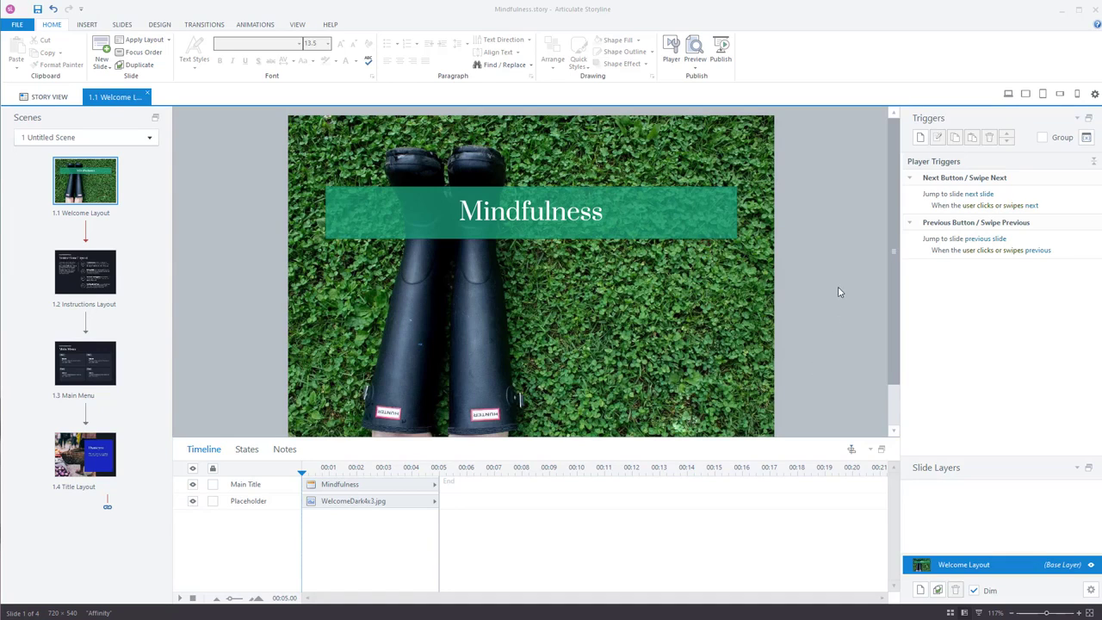
pyautogui.moveTo(198, 303)
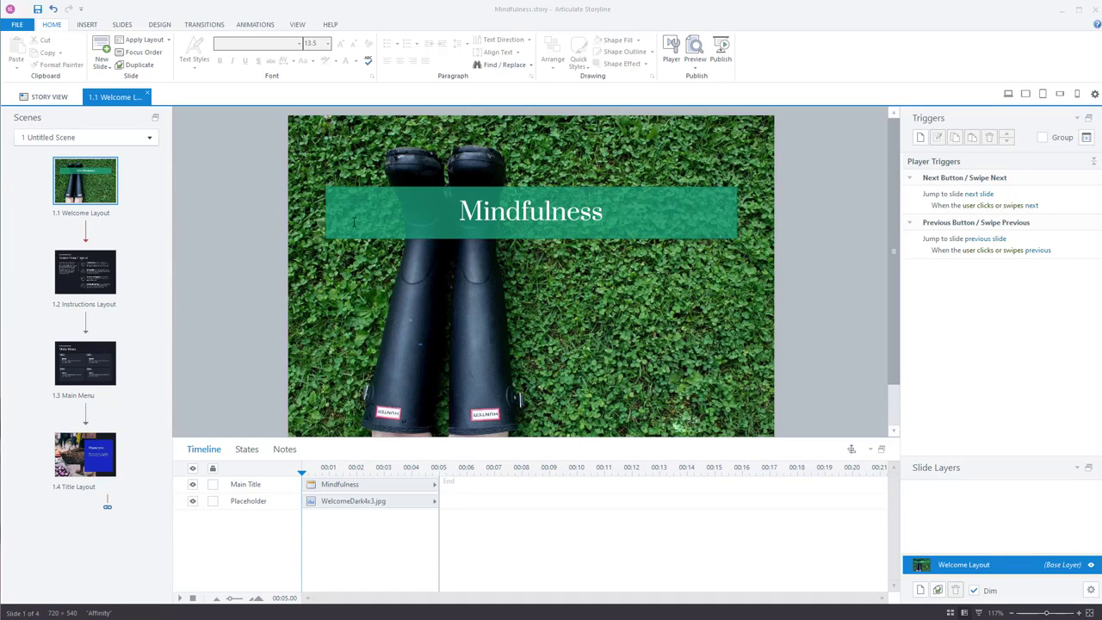
pyautogui.moveTo(813, 215)
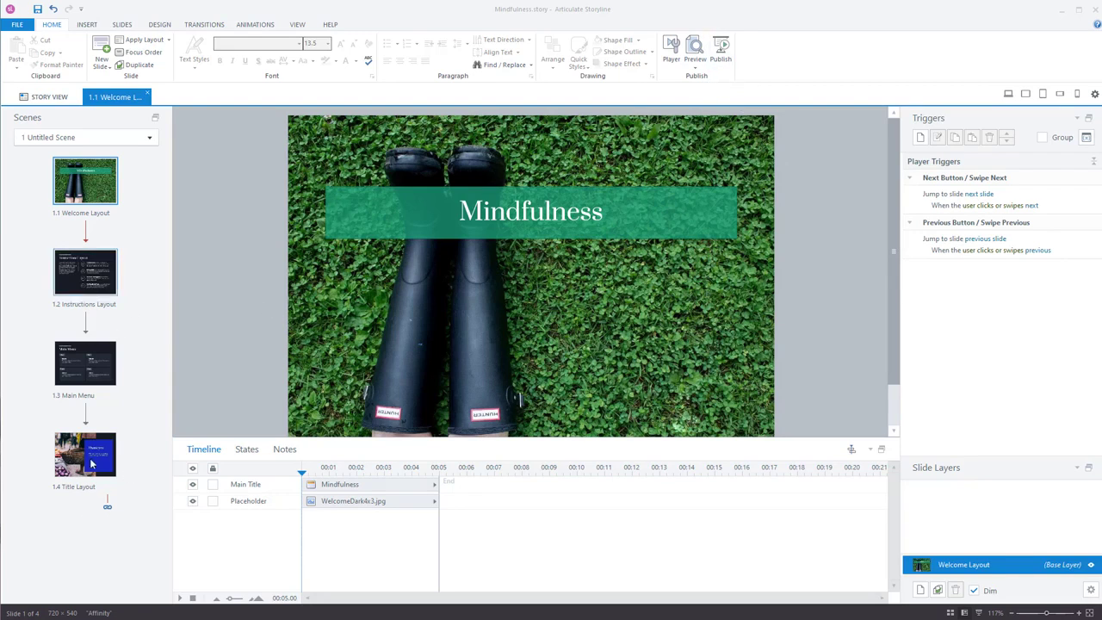
# - Review the Thank you and welcome slides, then choose LMS / LRS in the Publish dialog
pyautogui.click(84, 455)
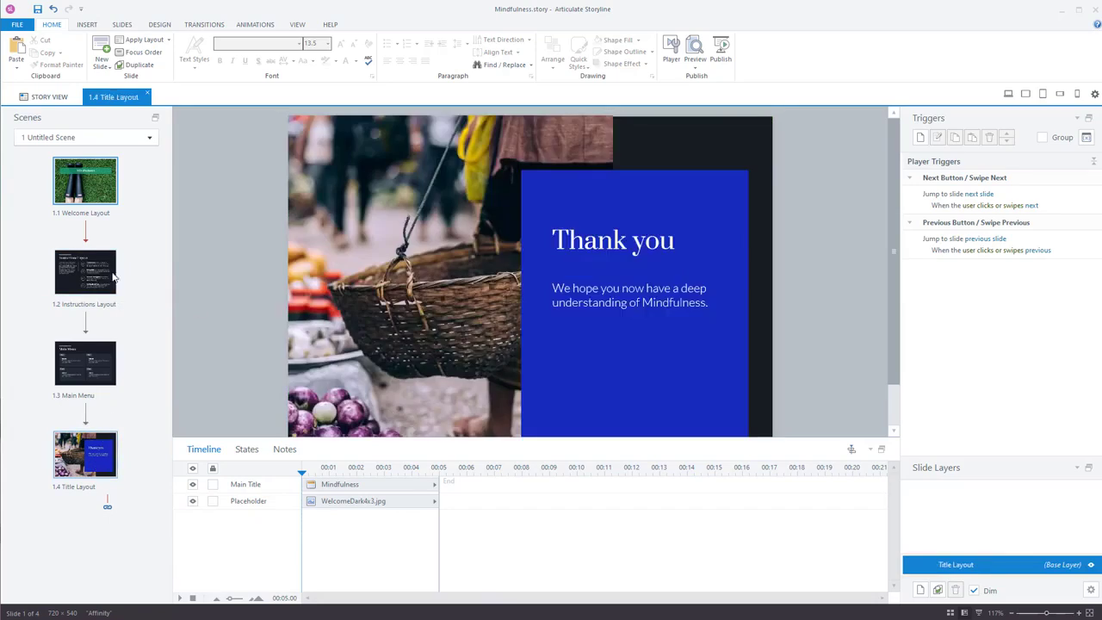
pyautogui.click(84, 180)
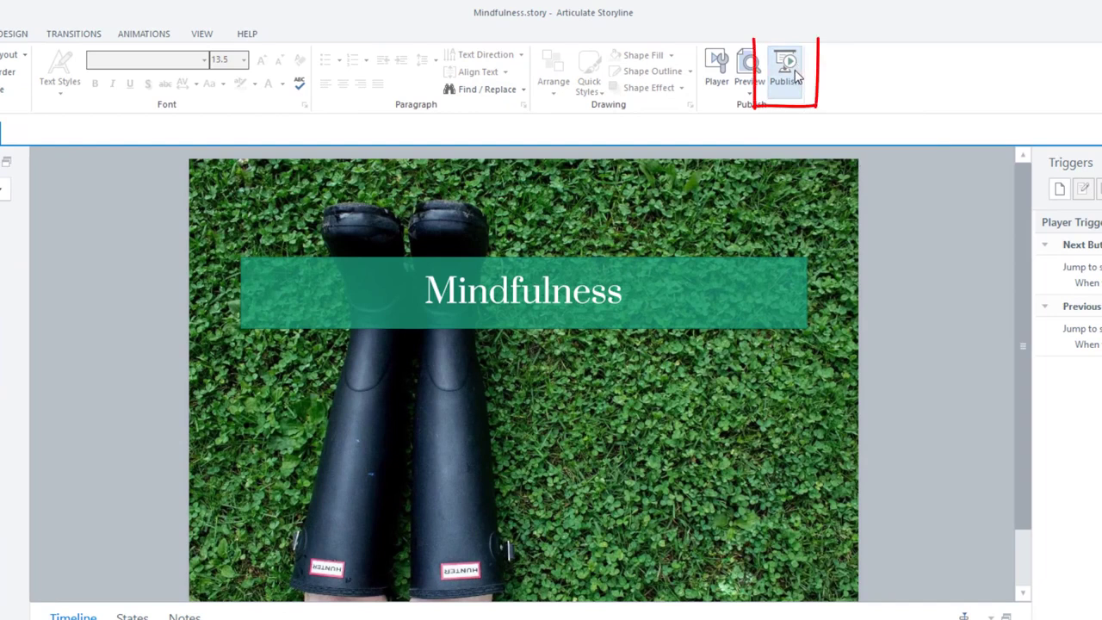
pyautogui.click(774, 65)
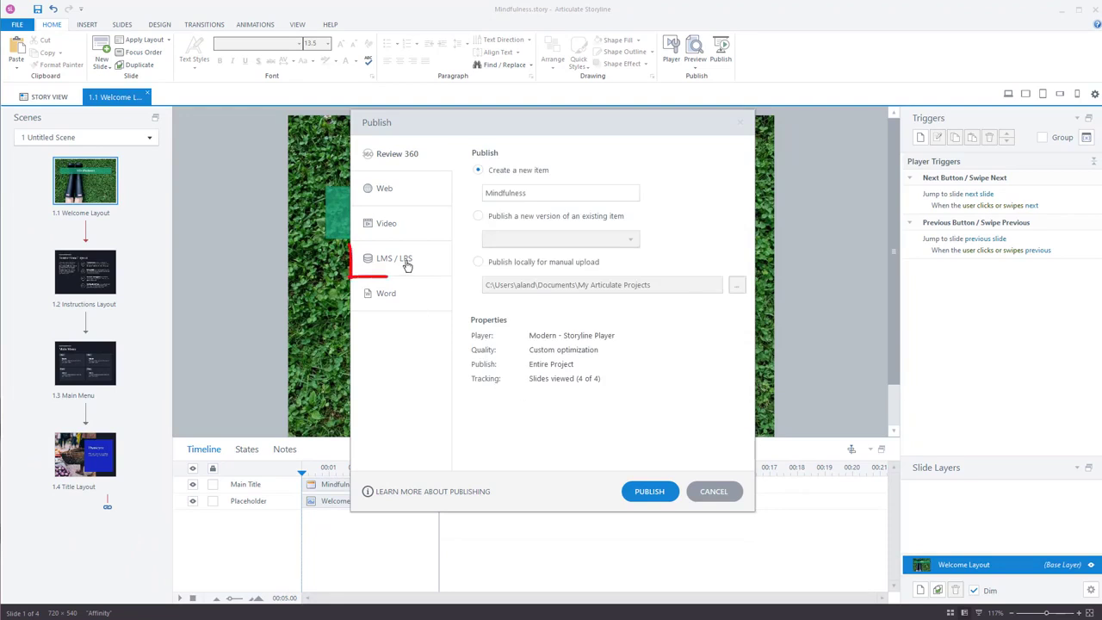
pyautogui.click(394, 258)
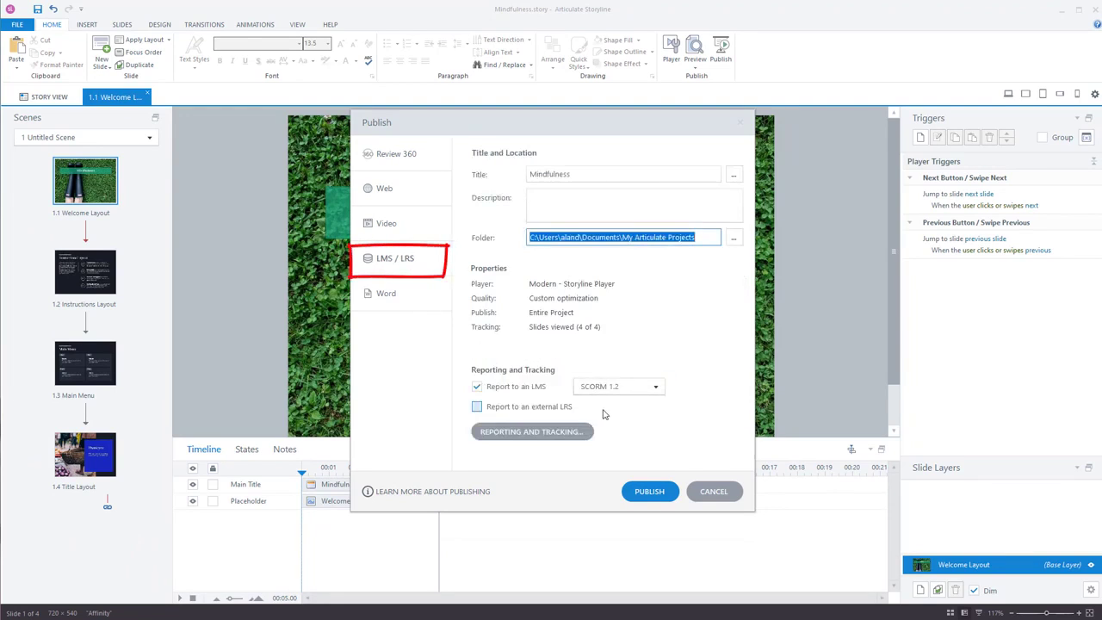
pyautogui.click(654, 386)
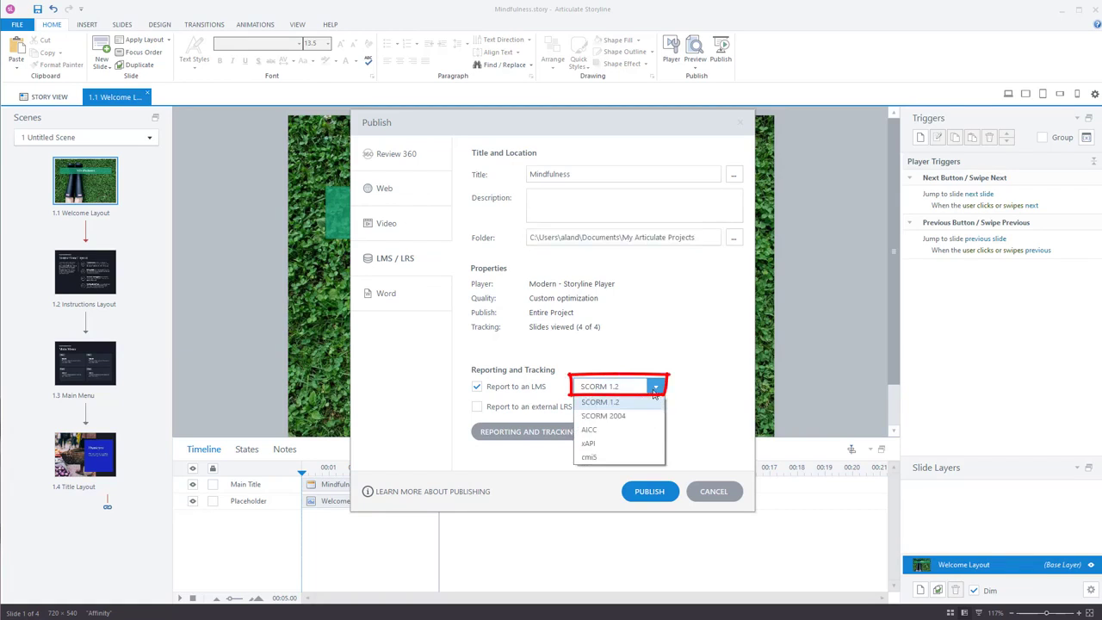
pyautogui.click(599, 403)
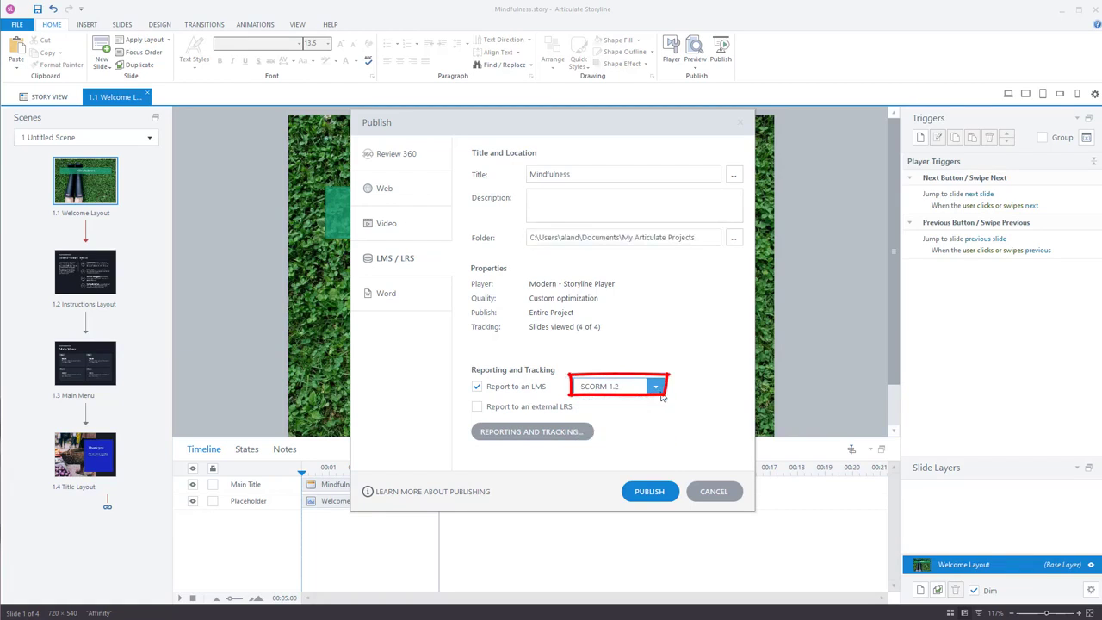
pyautogui.click(654, 385)
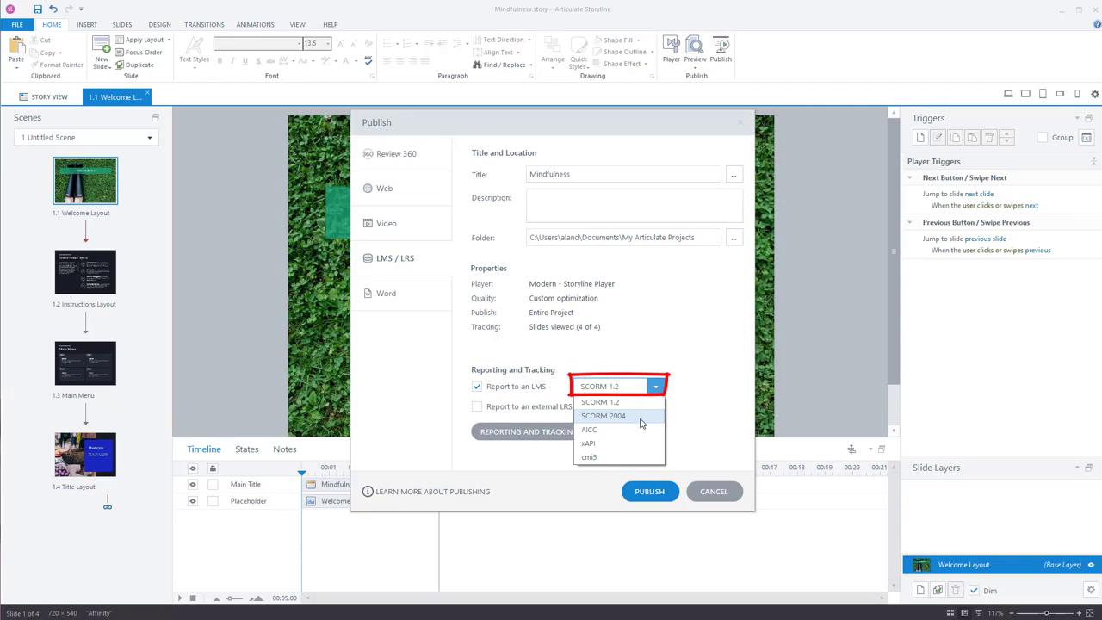
pyautogui.moveTo(619, 431)
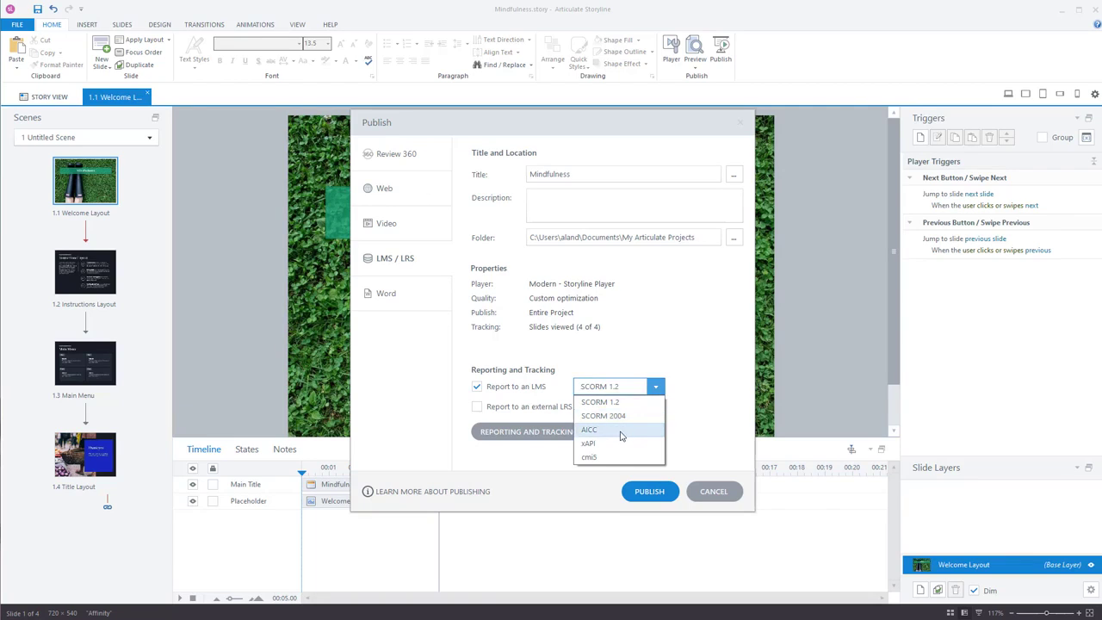
pyautogui.moveTo(599, 458)
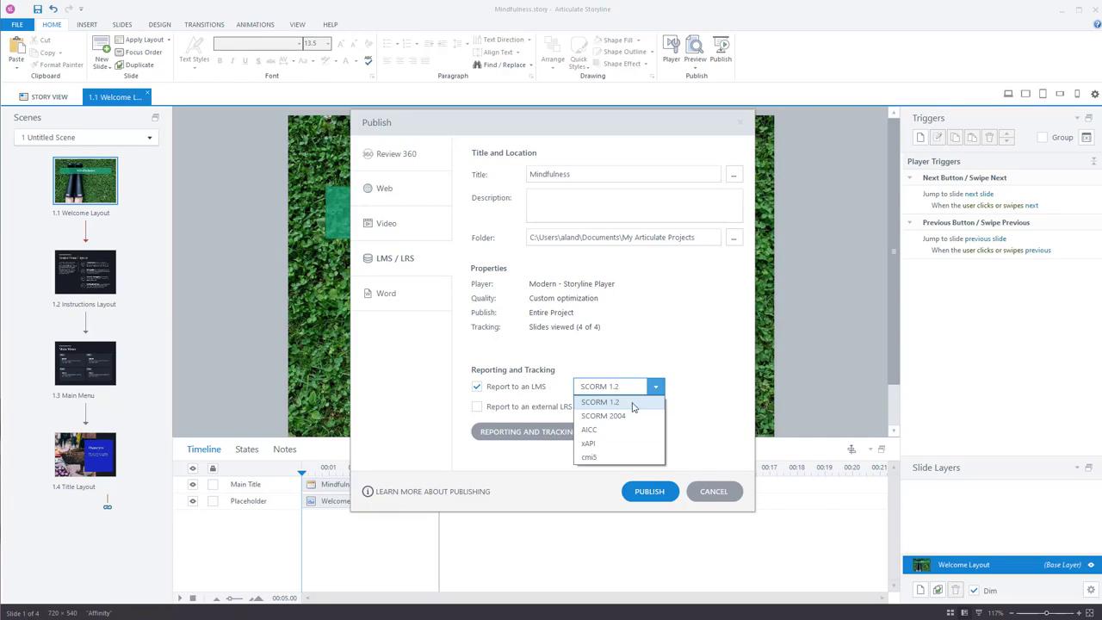
pyautogui.click(599, 401)
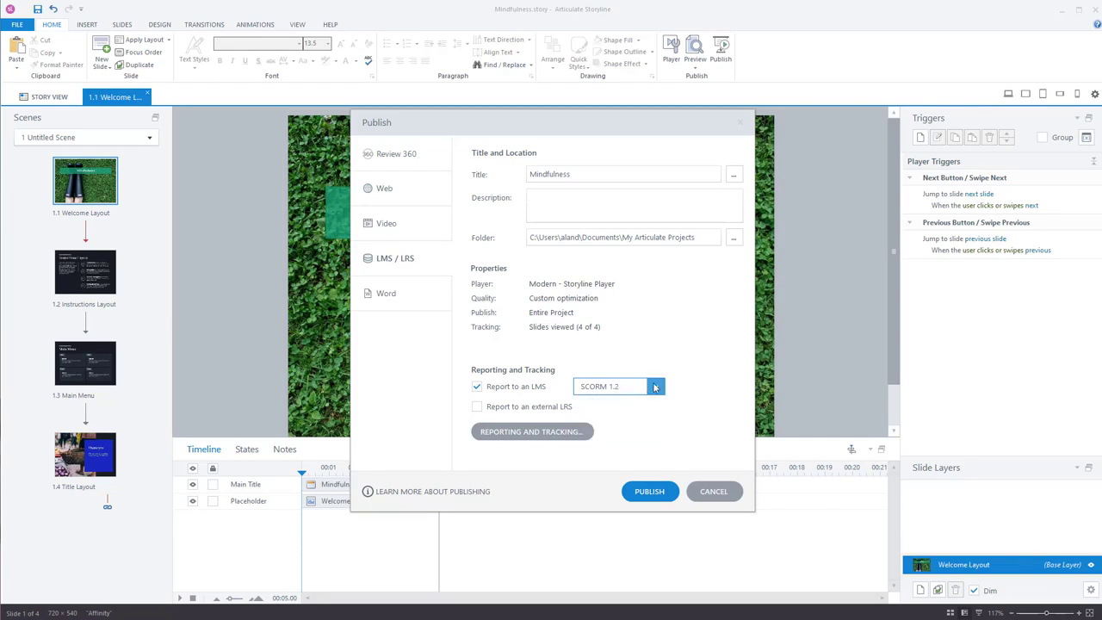
pyautogui.click(654, 386)
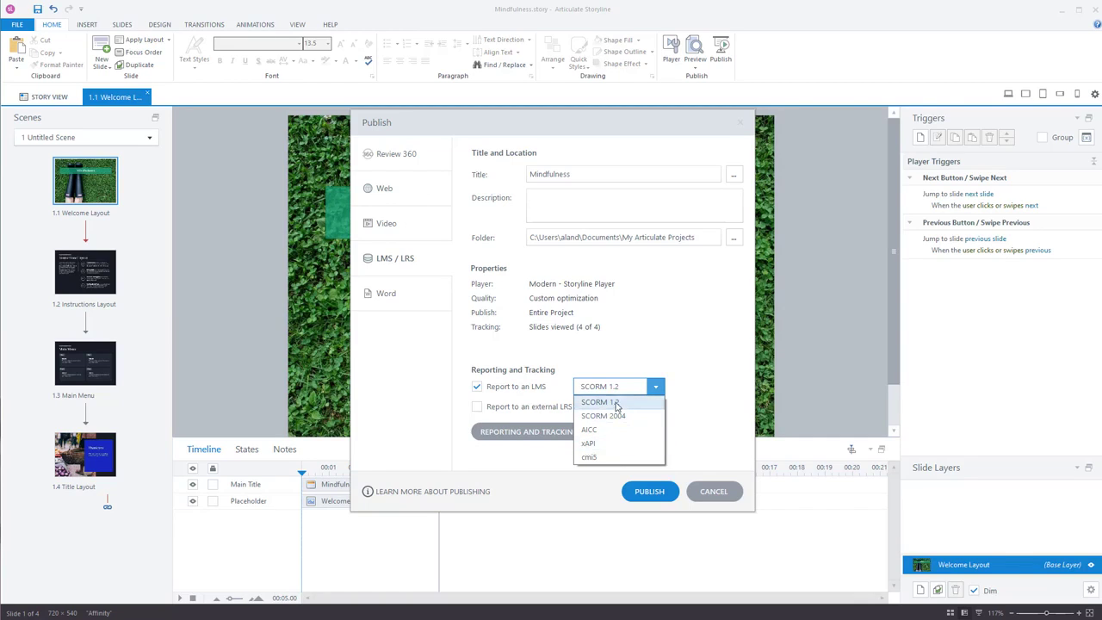
pyautogui.click(599, 403)
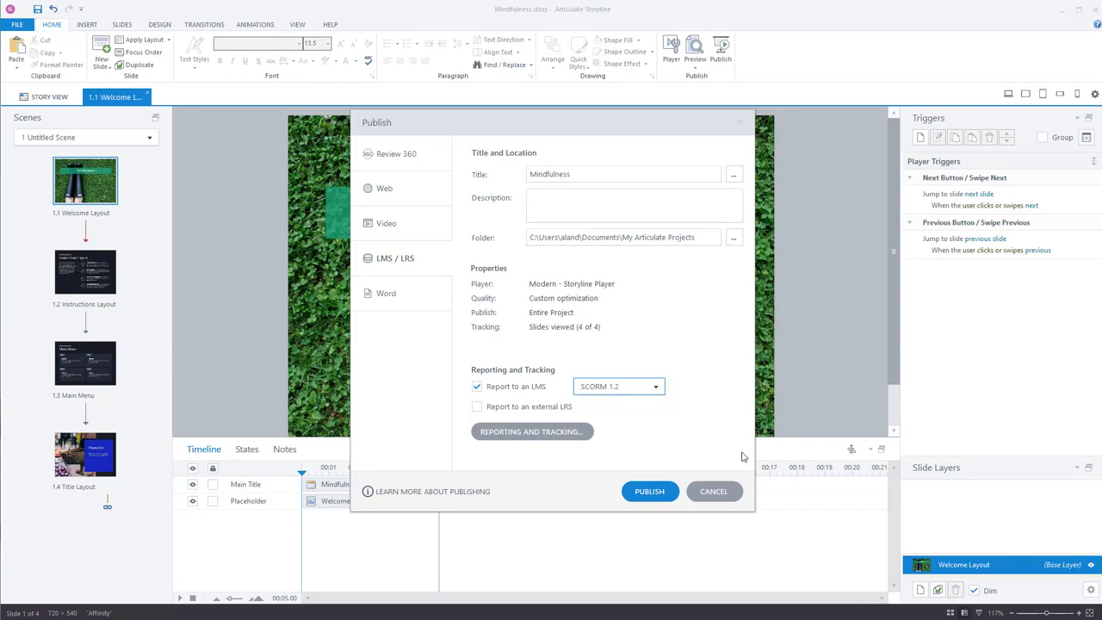
pyautogui.moveTo(713, 422)
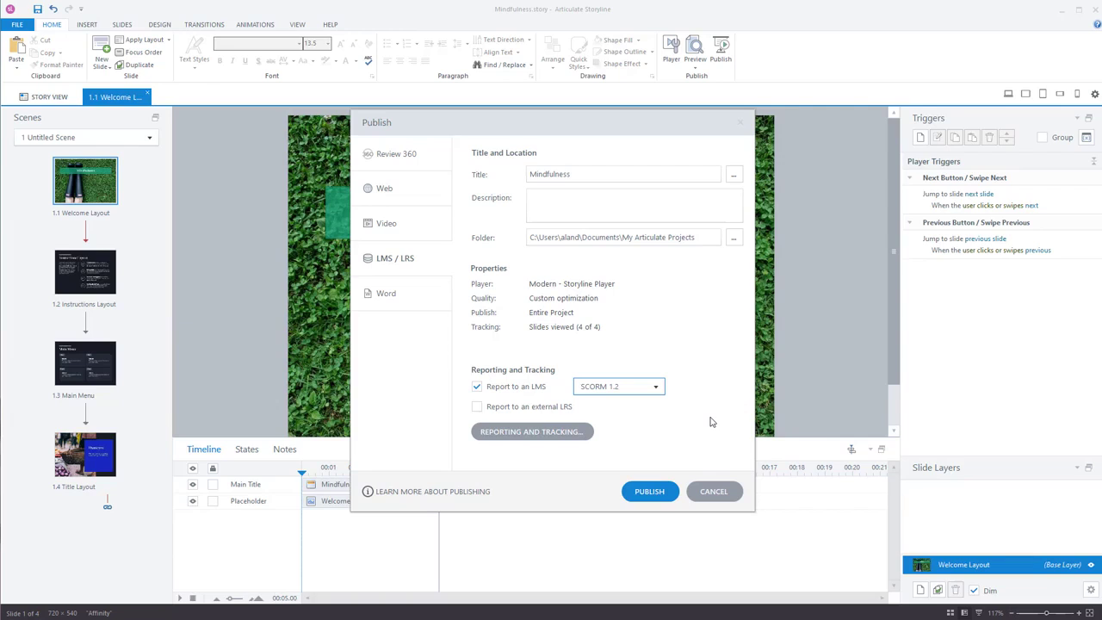
pyautogui.moveTo(691, 361)
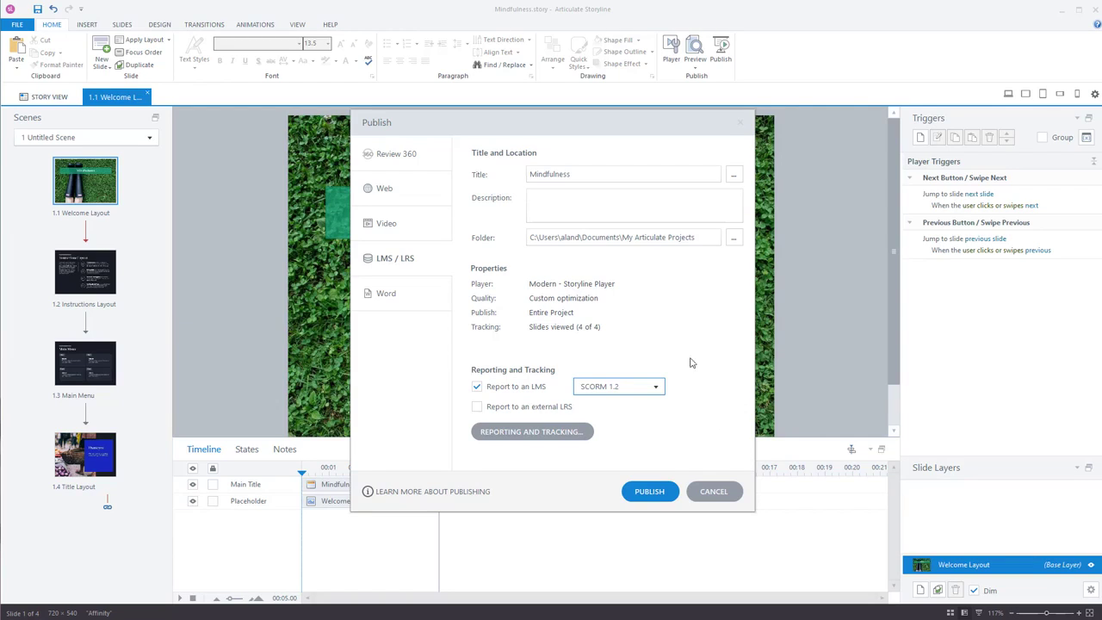
pyautogui.click(654, 386)
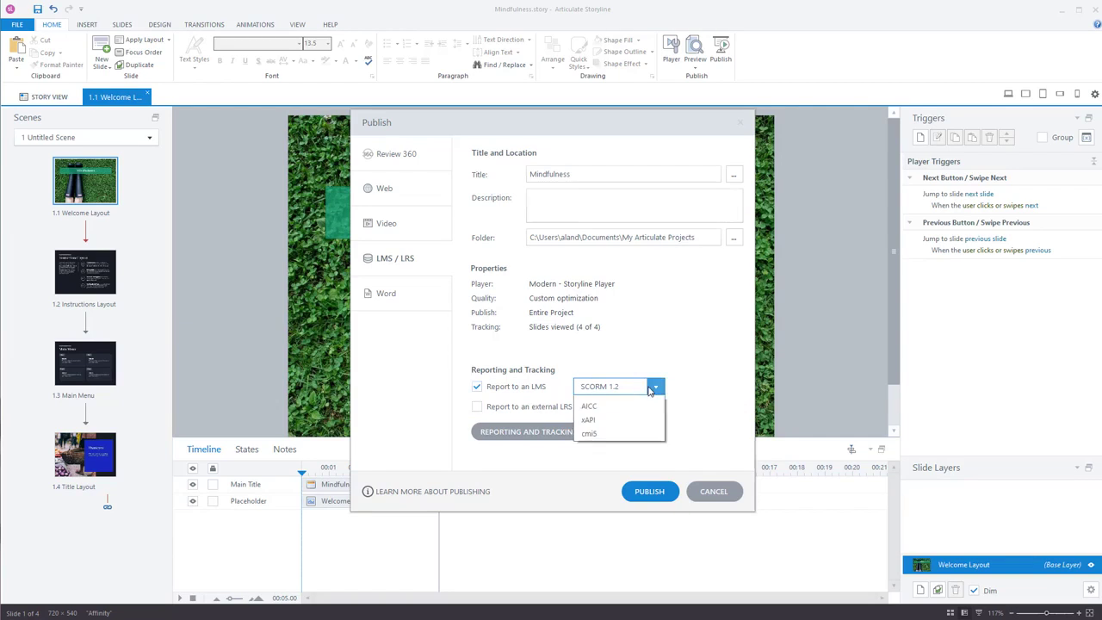
pyautogui.click(477, 386)
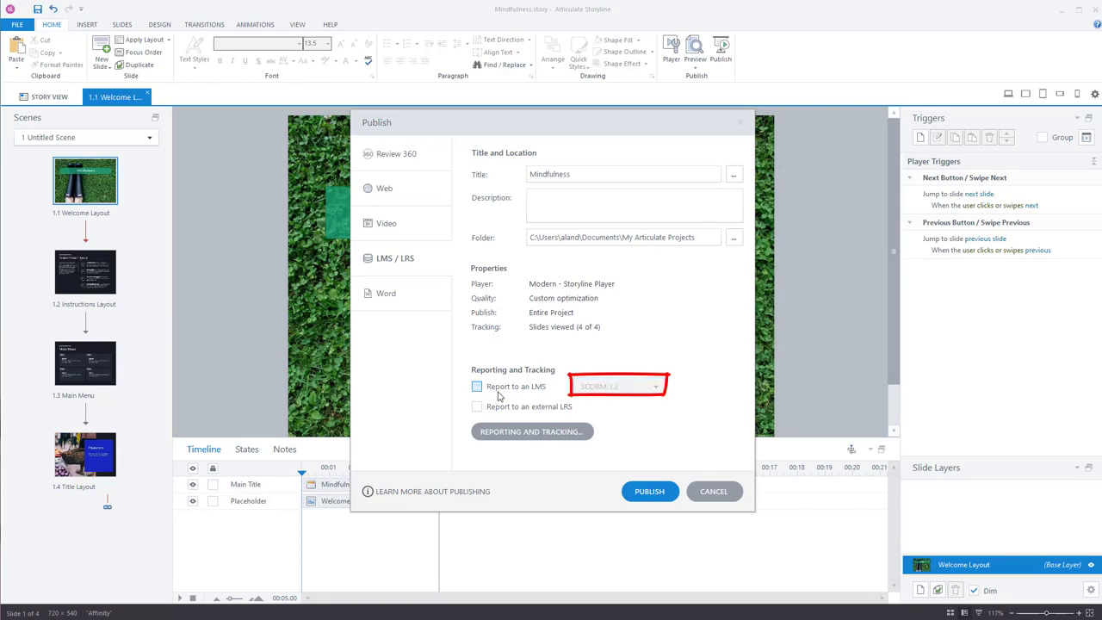
pyautogui.click(476, 385)
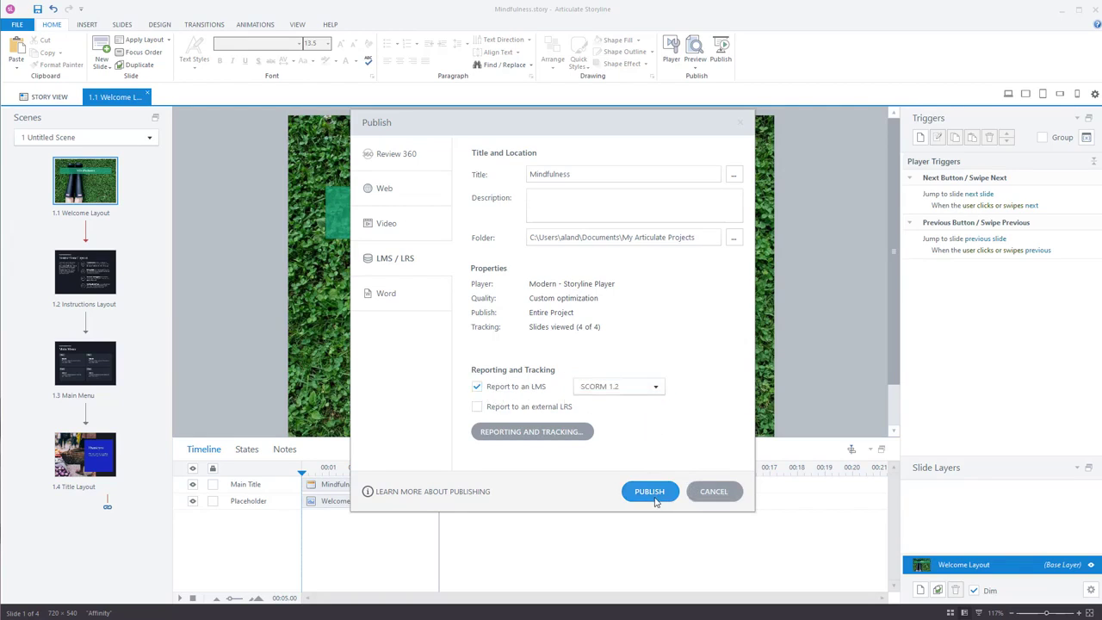
# - Publish the Mindfulness course to LMS with SCORM 1.2
pyautogui.click(649, 490)
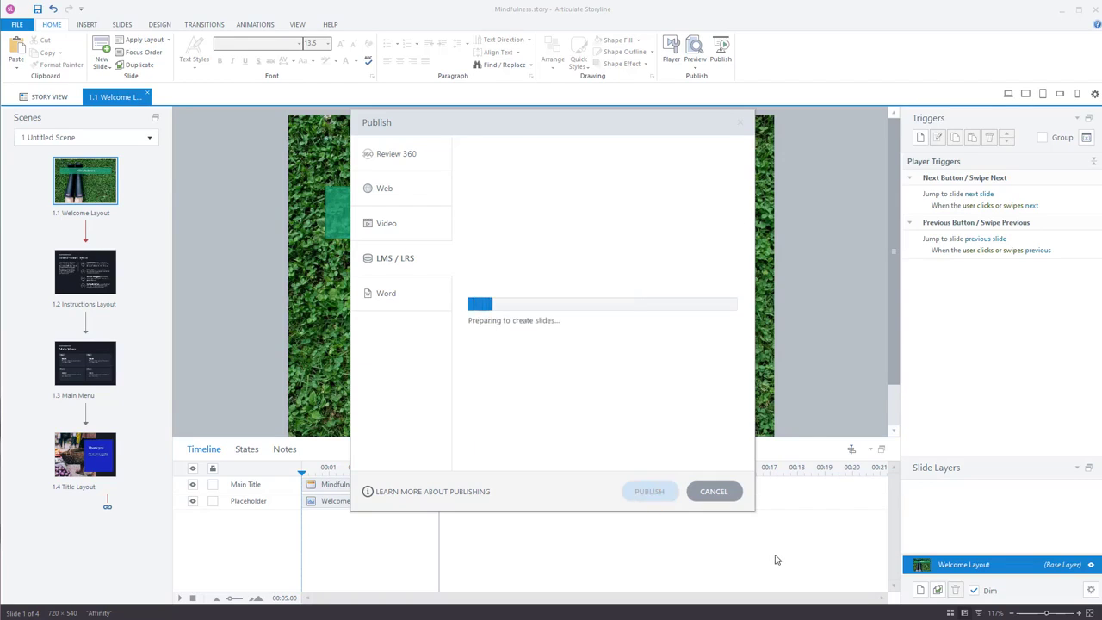
pyautogui.moveTo(733, 88)
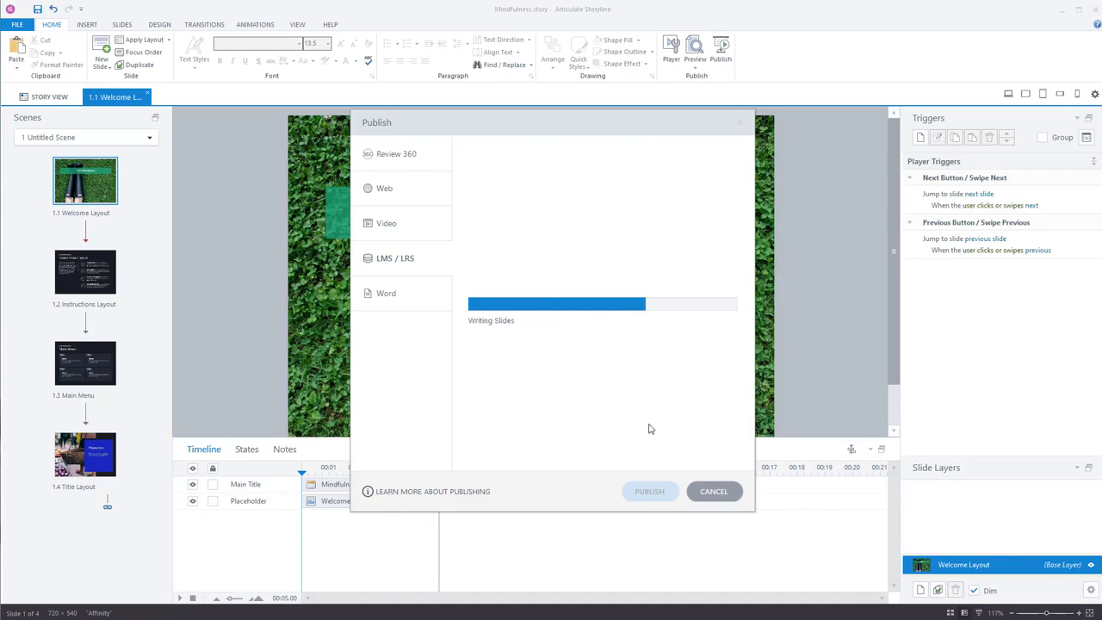
pyautogui.moveTo(478, 336)
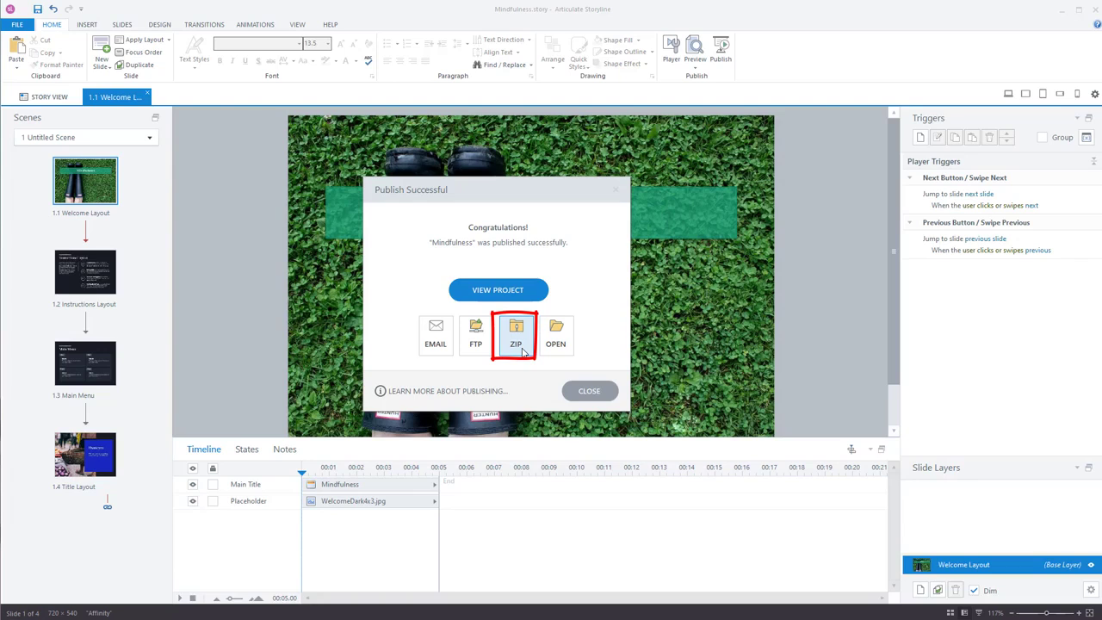
pyautogui.click(516, 333)
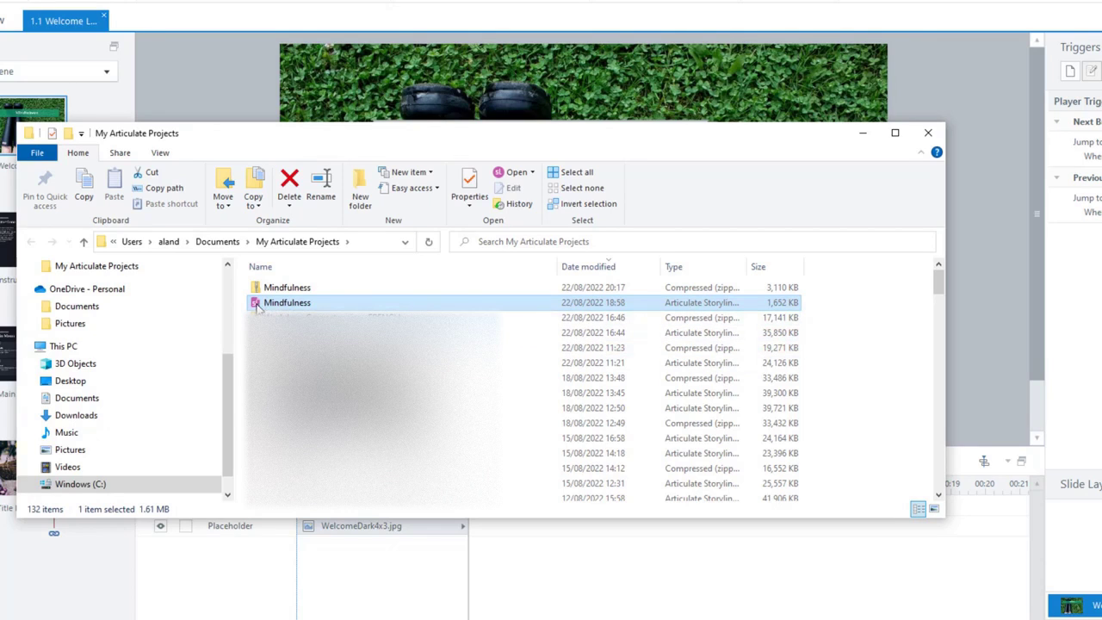
pyautogui.moveTo(293, 21)
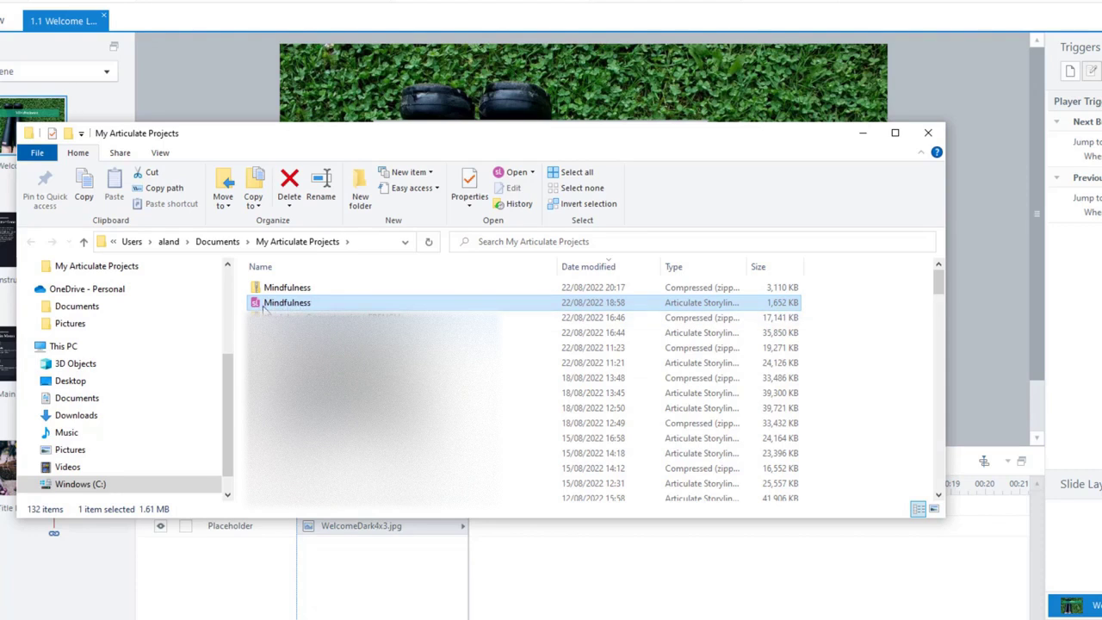
# - Highlight the compressed Mindfulness zip folder in My Articulate Projects
pyautogui.click(286, 286)
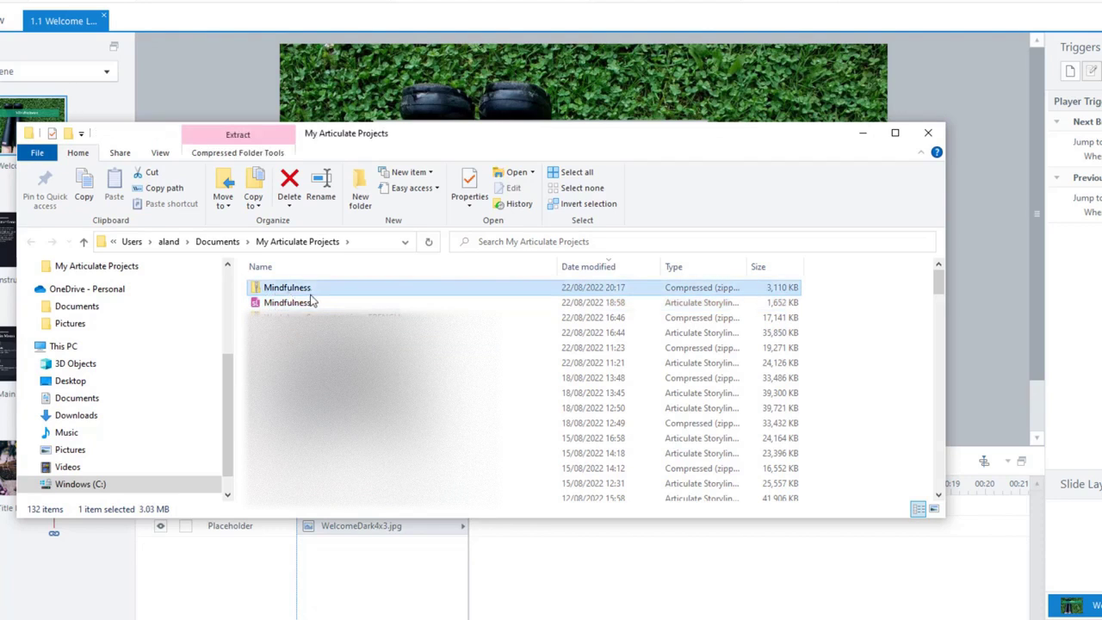
pyautogui.moveTo(286, 286)
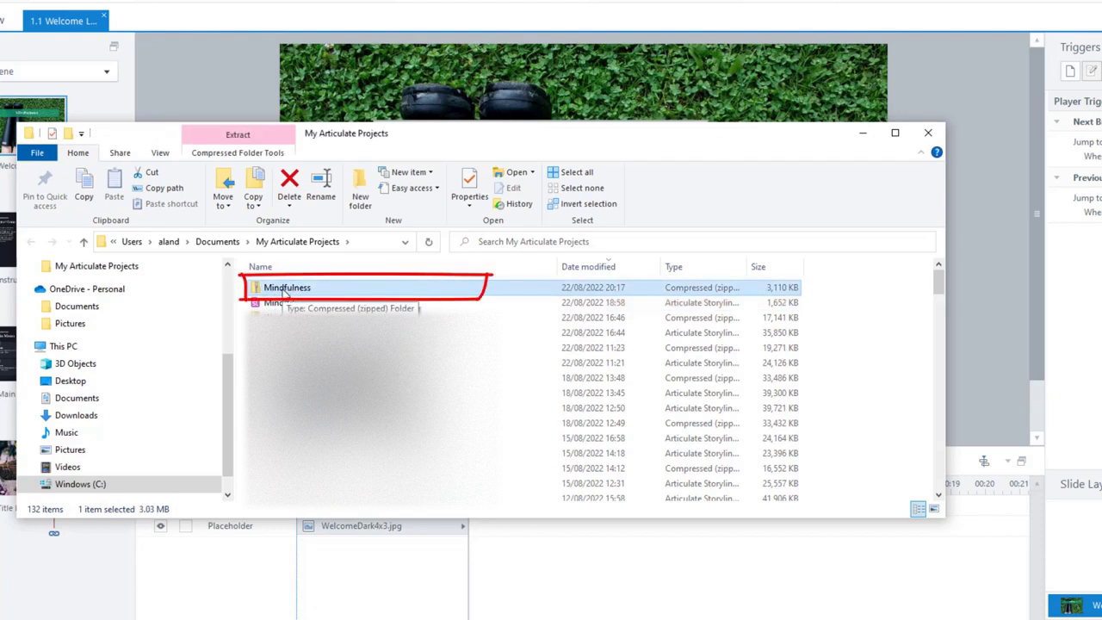
pyautogui.moveTo(308, 289)
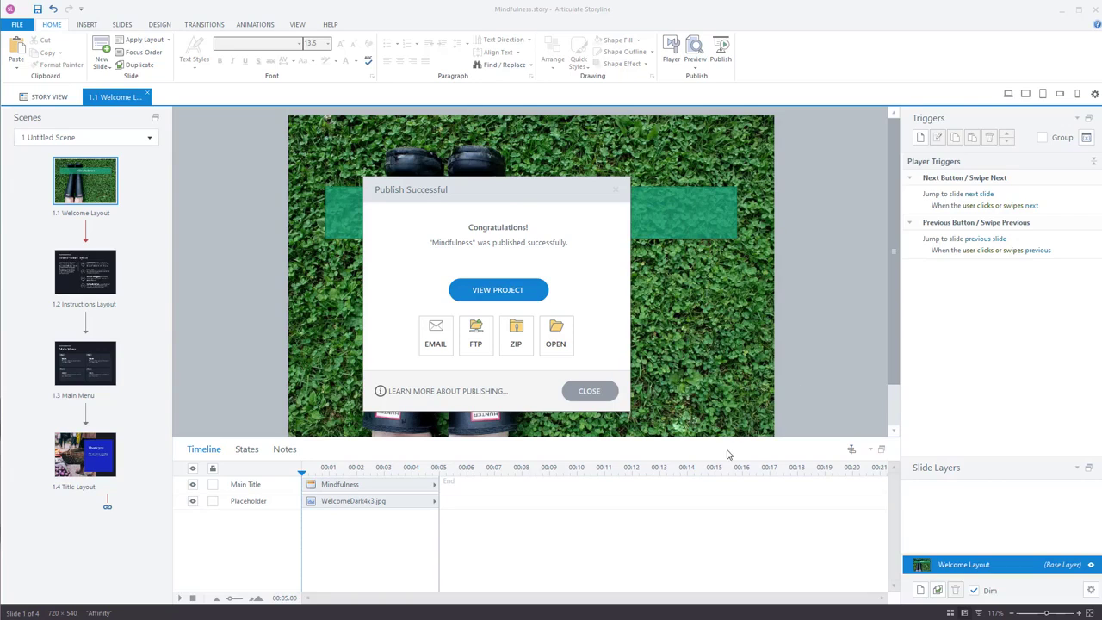
pyautogui.moveTo(417, 410)
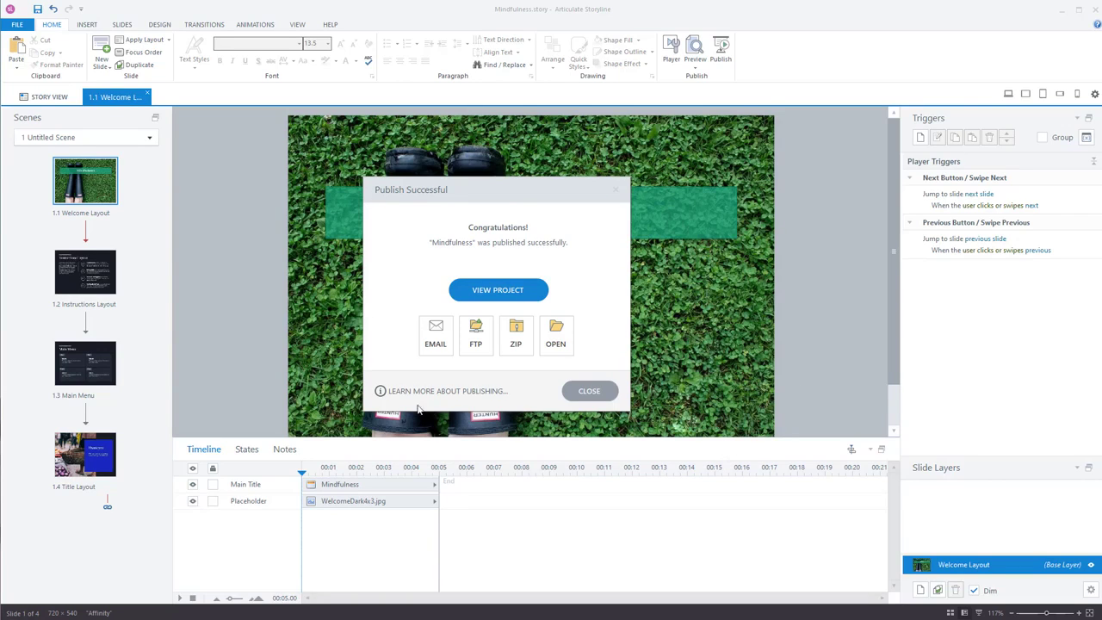
# - Close the Publish Successful window to return to the welcome slide
pyautogui.click(589, 391)
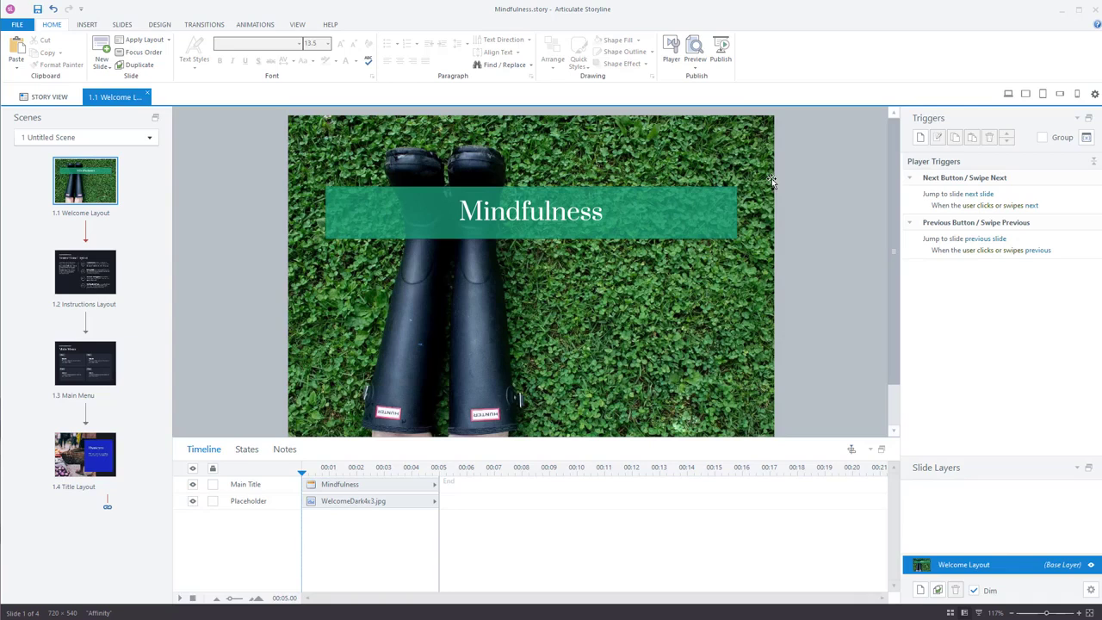
# - Reopen the Publish dialog showing LMS / LRS with SCORM 1.2 reporting
pyautogui.click(720, 53)
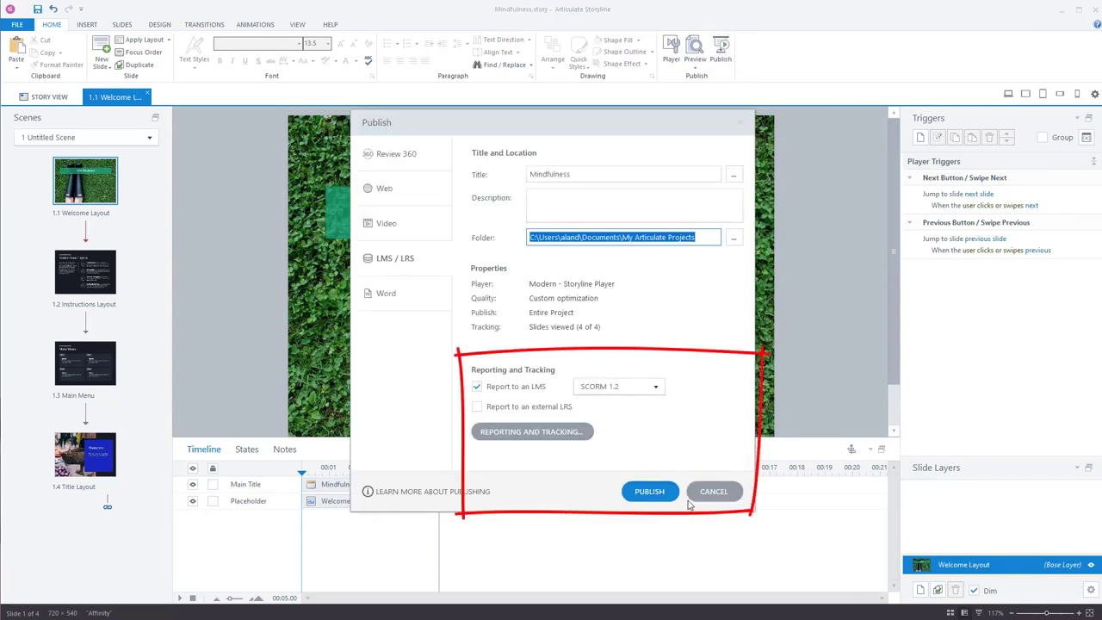
pyautogui.moveTo(623, 403)
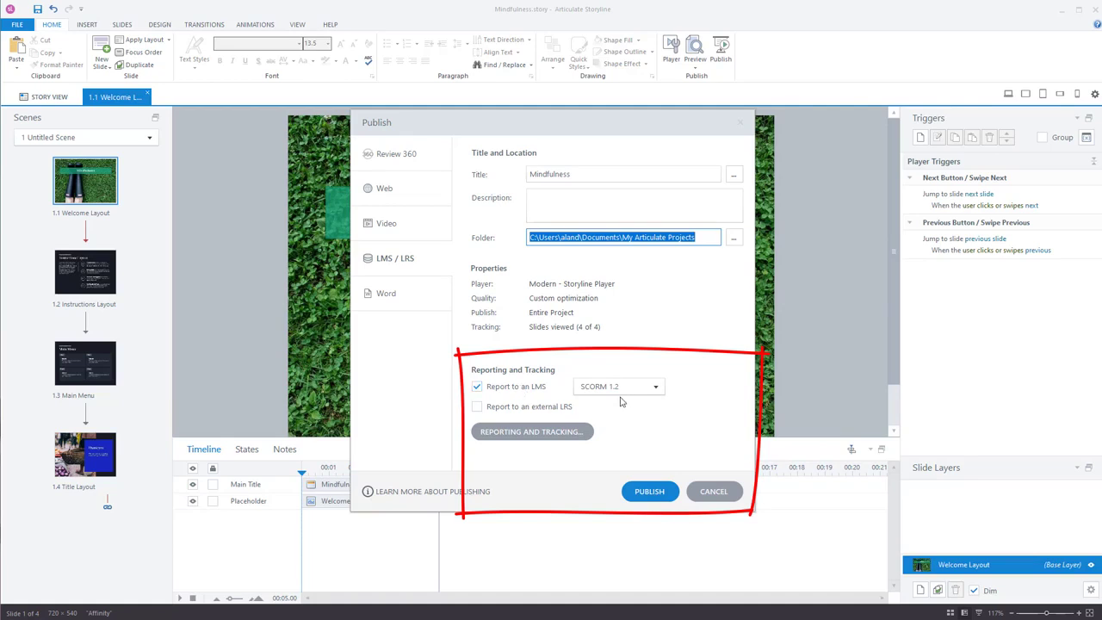